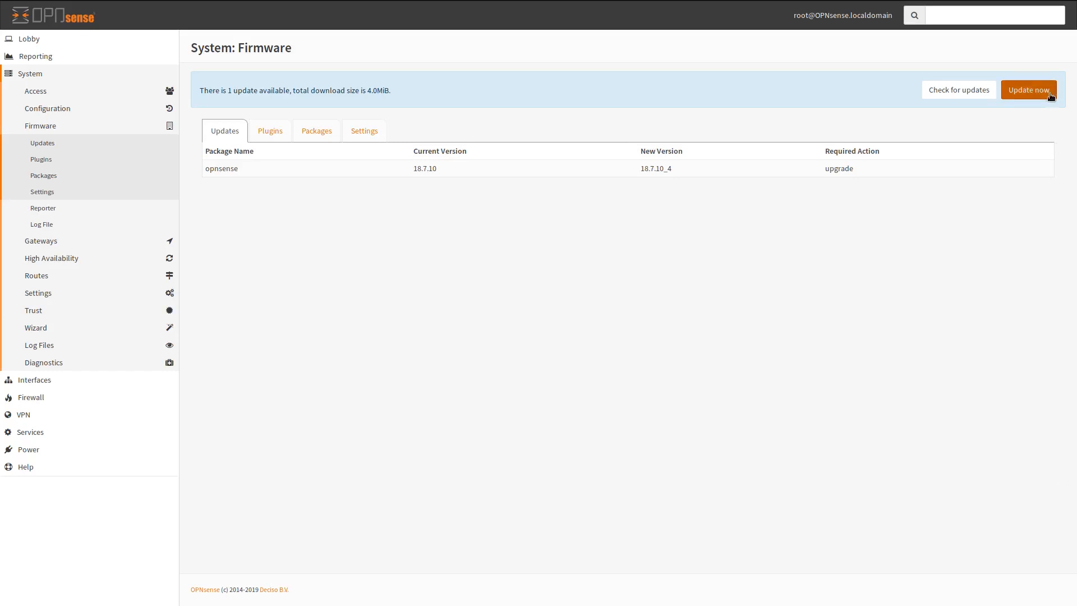
mouse_move(1001, 65)
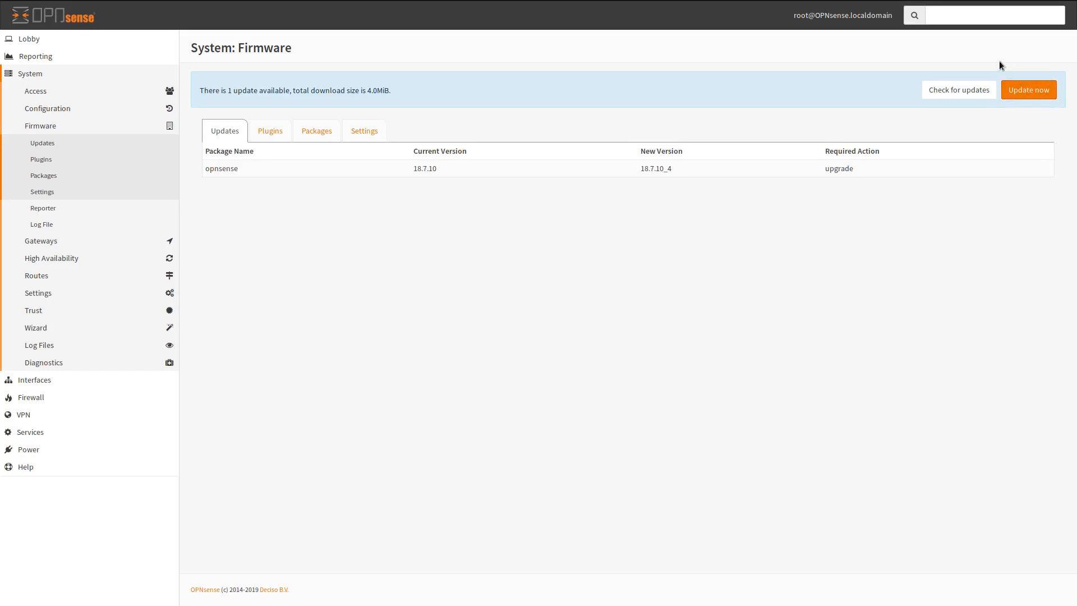
mouse_move(459, 264)
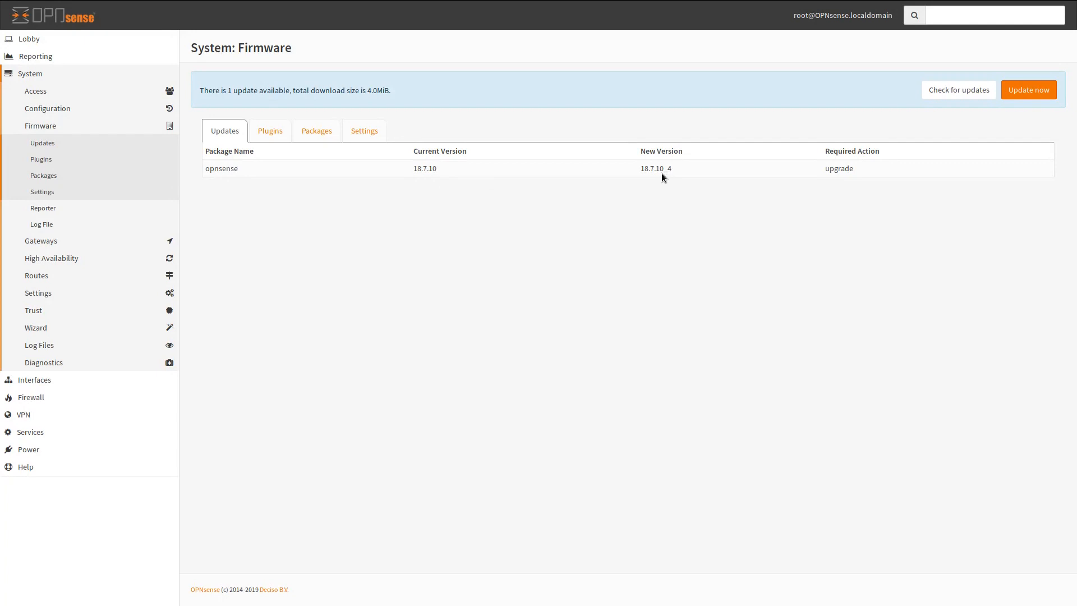
mouse_move(664, 177)
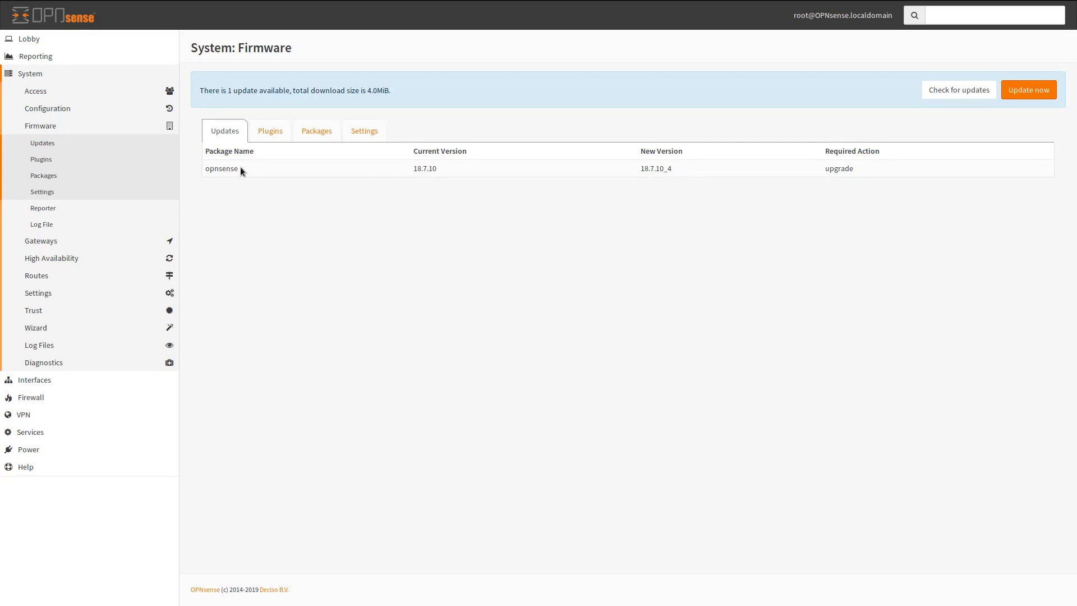
Open the 18.7.10 changelog from the opnsense package row in Updates
left_click(957, 89)
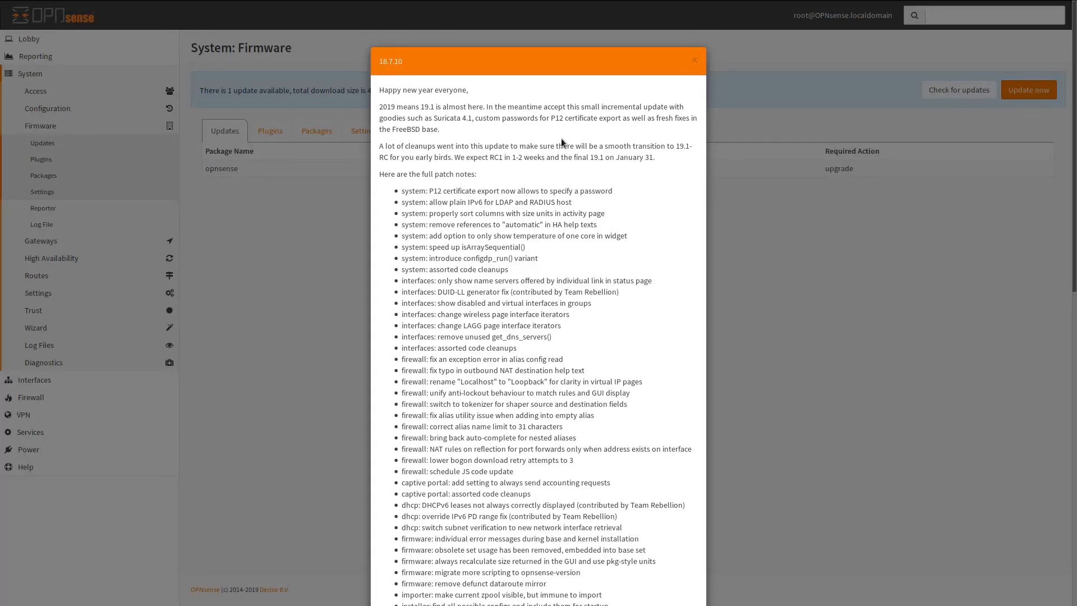
mouse_move(589, 186)
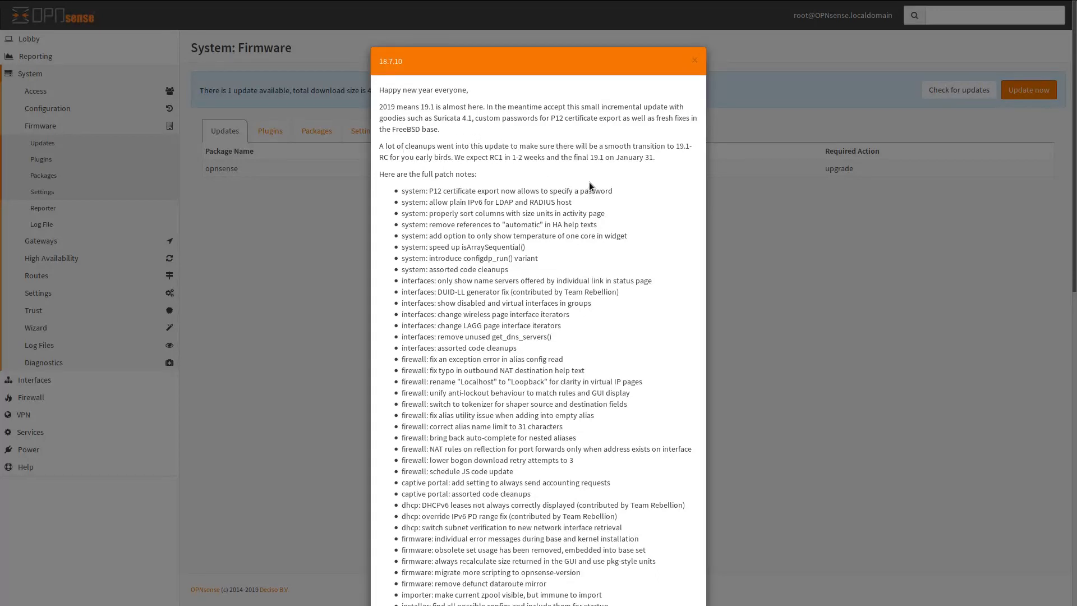
mouse_move(533, 167)
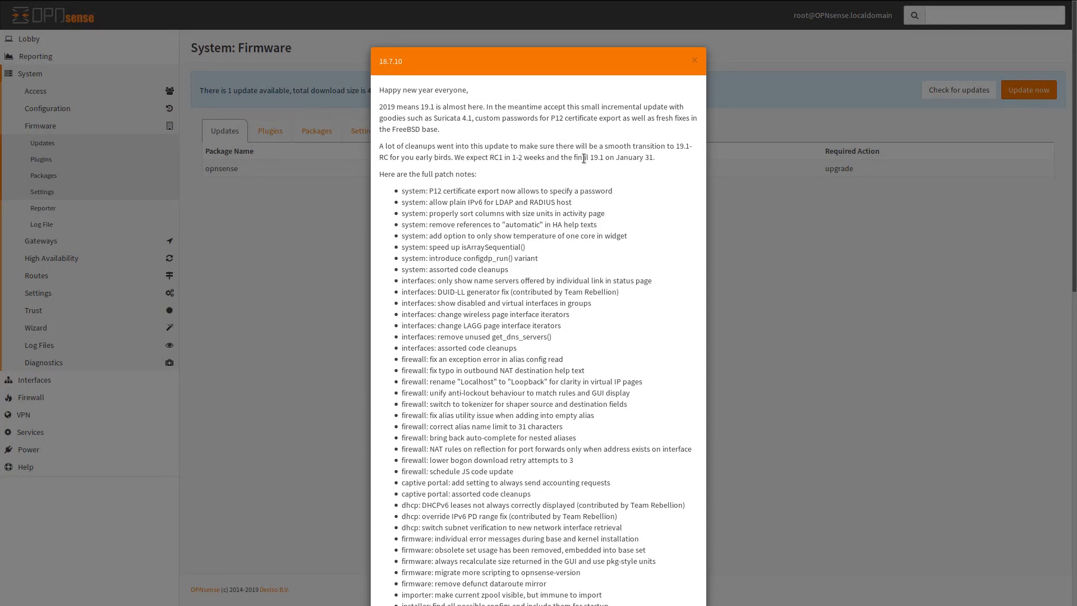
mouse_move(730, 147)
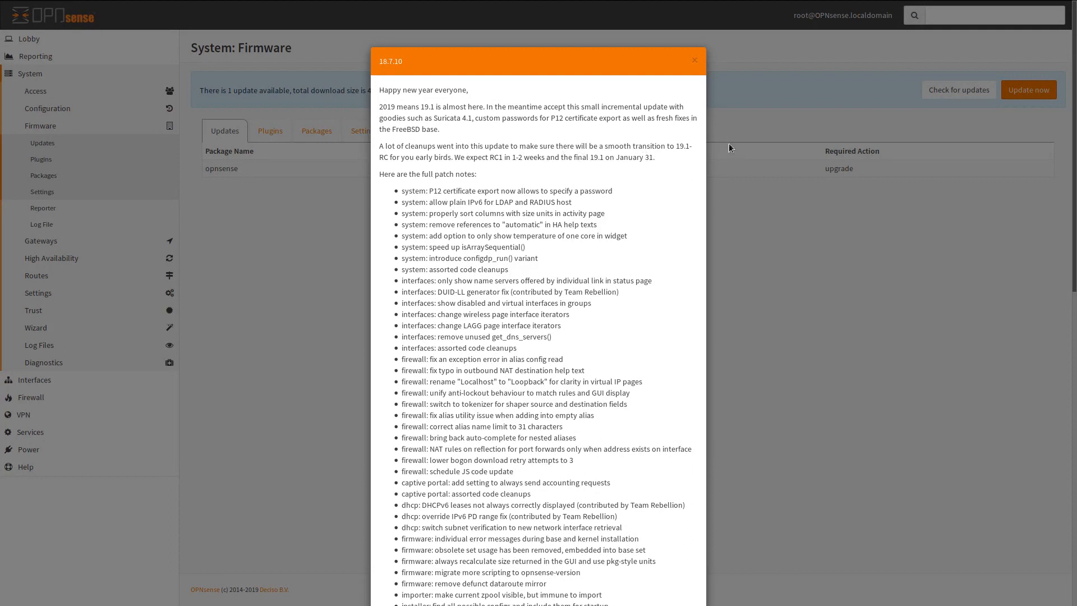
mouse_move(566, 341)
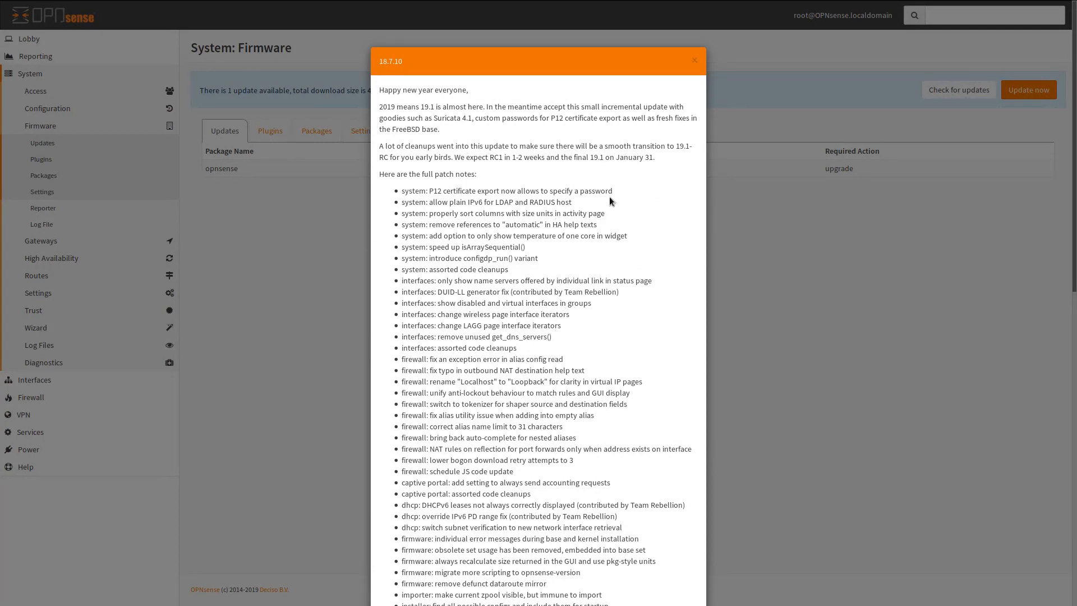
scroll("down", 3)
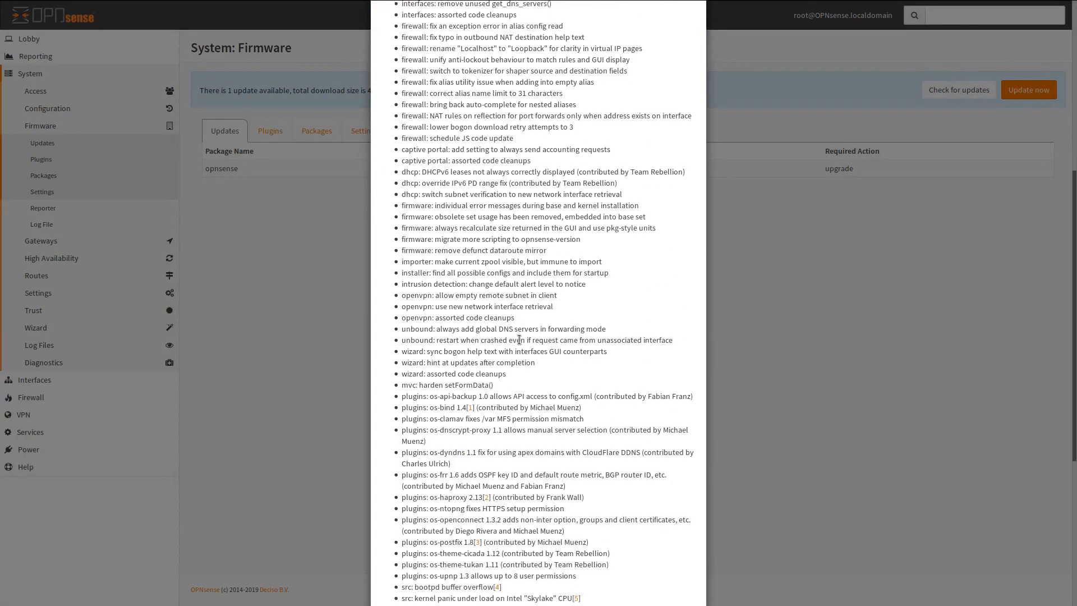
scroll("down", 3)
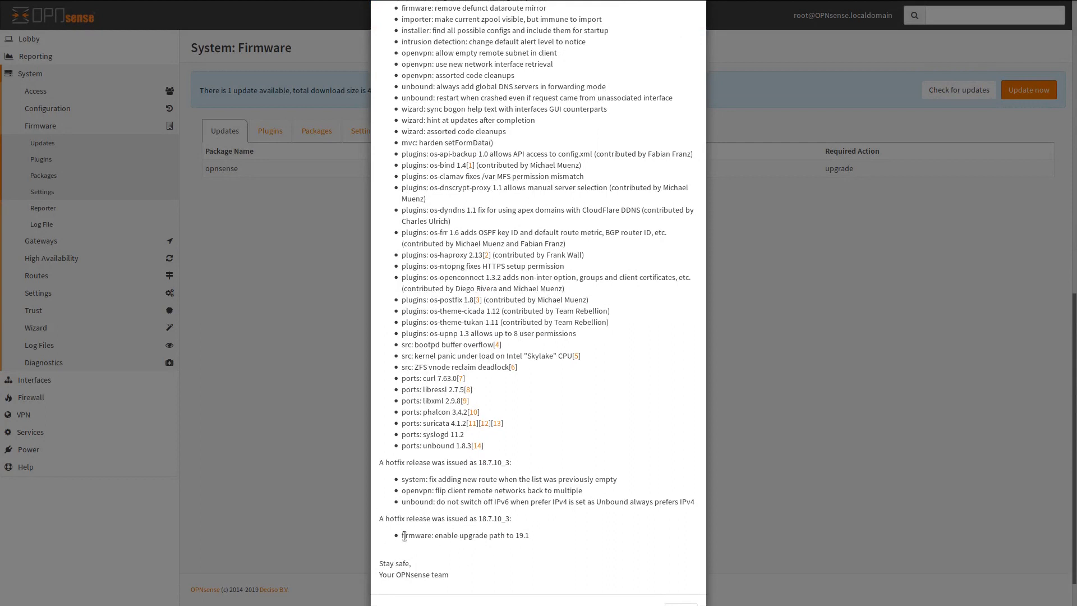
mouse_move(440, 544)
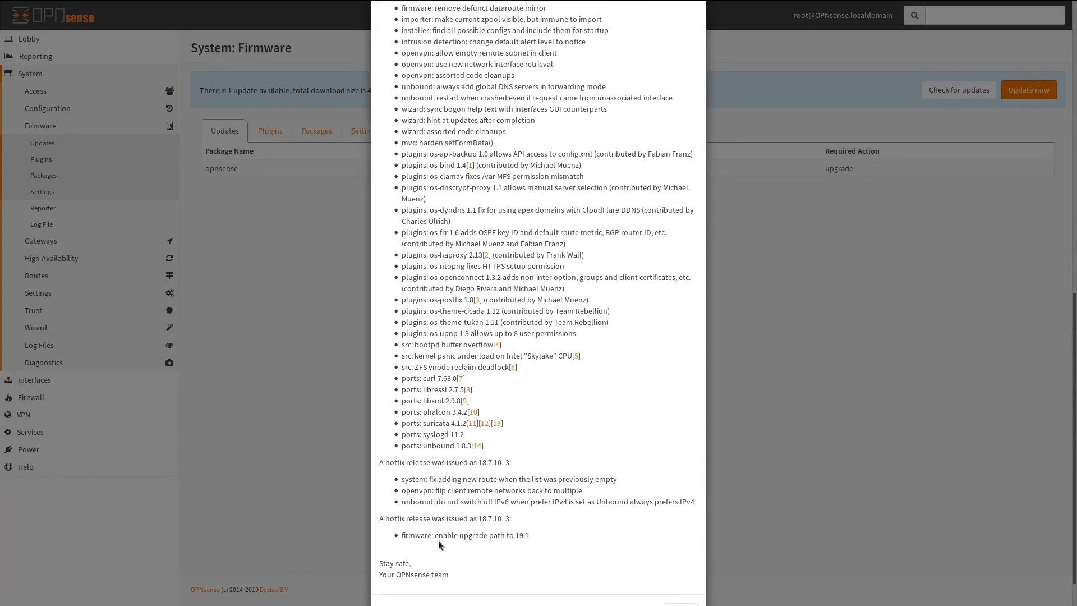
mouse_move(525, 397)
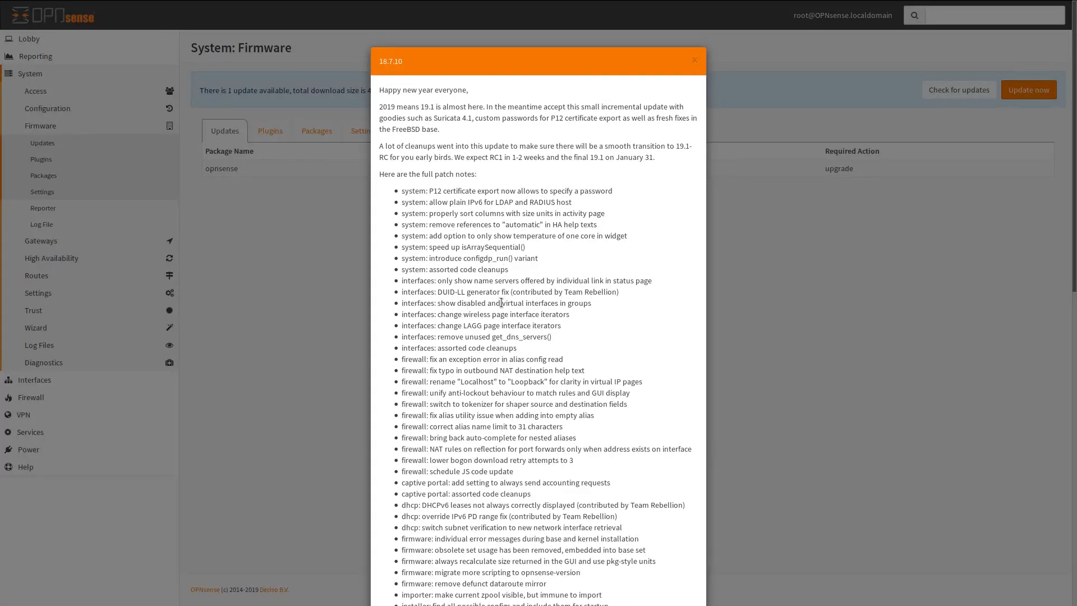
scroll("down", 3)
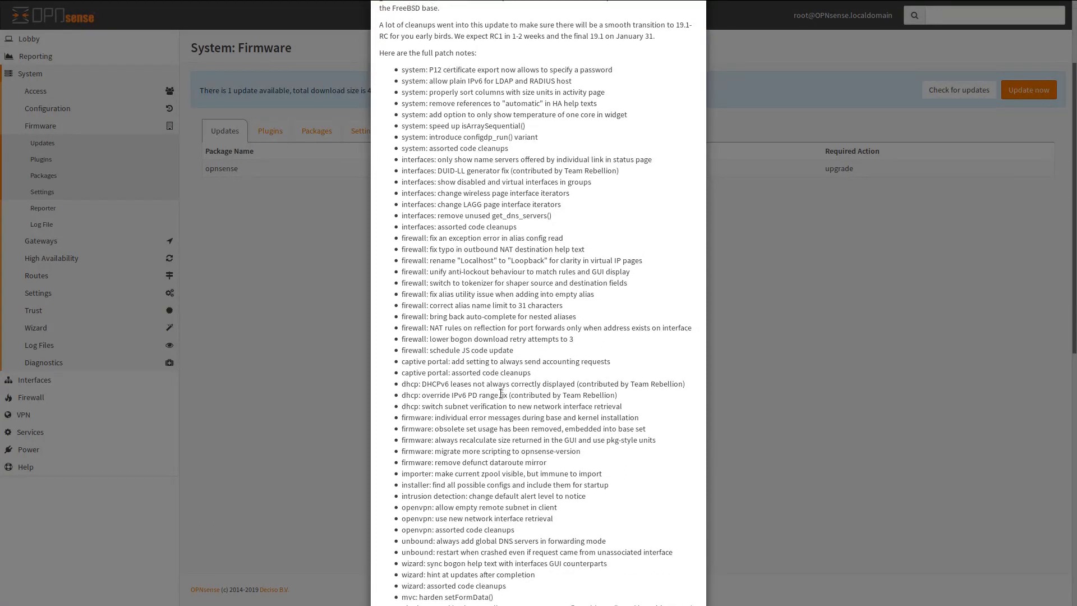
scroll("down", 3)
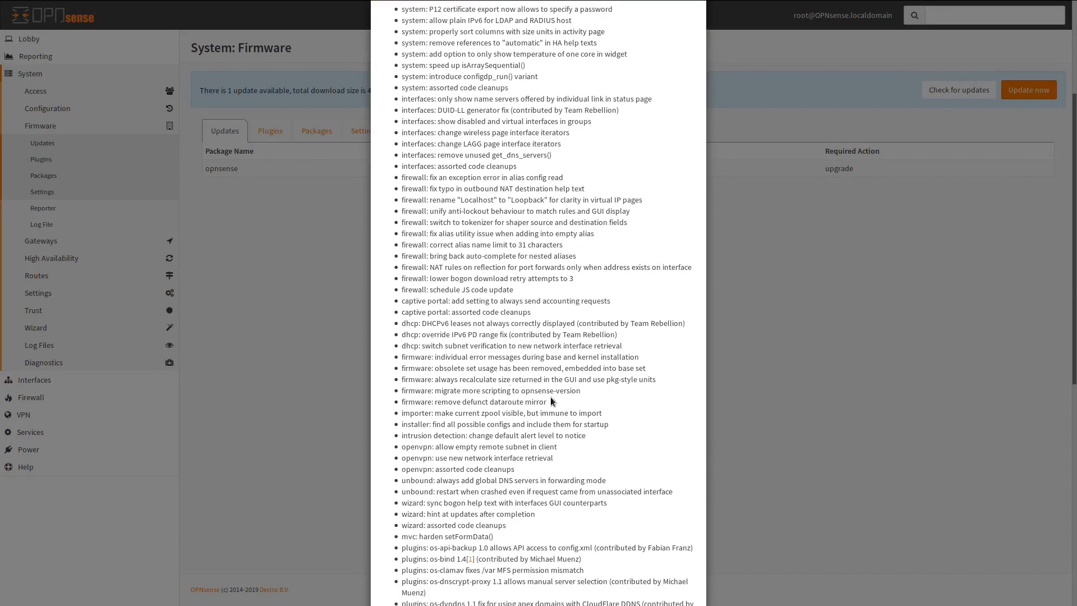
scroll("down", 3)
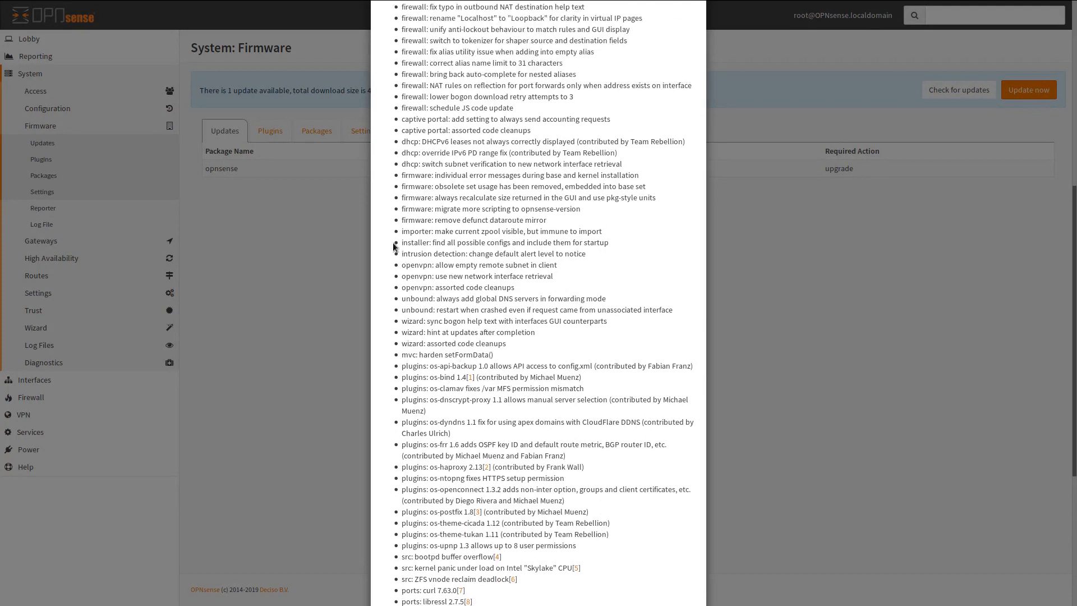
mouse_move(585, 263)
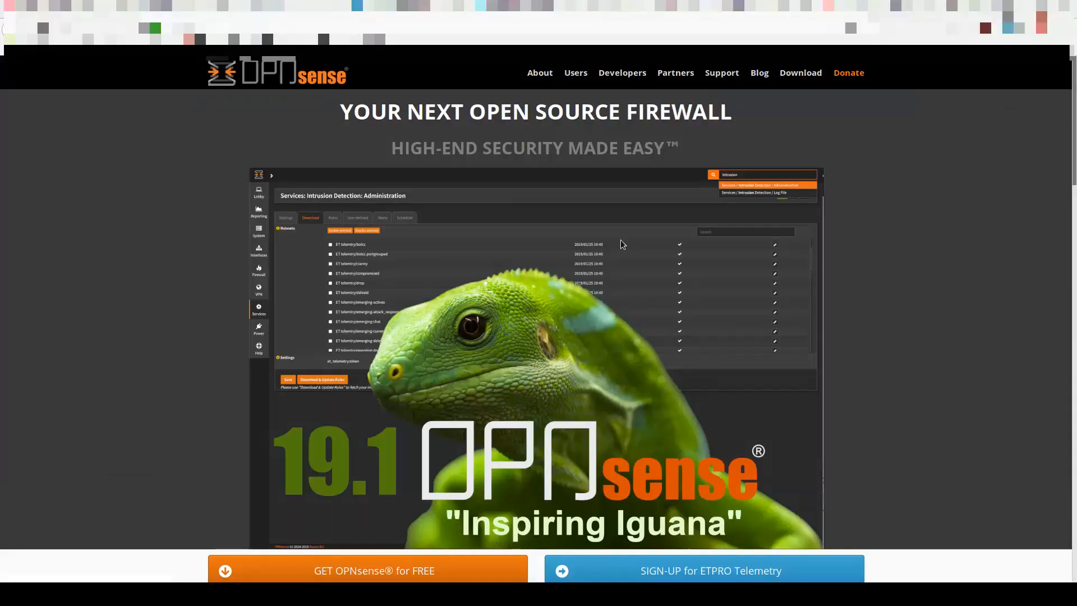
Scroll the opnsense.org home page to the 19.1 Inspiring Iguana banner
scroll("down", 3)
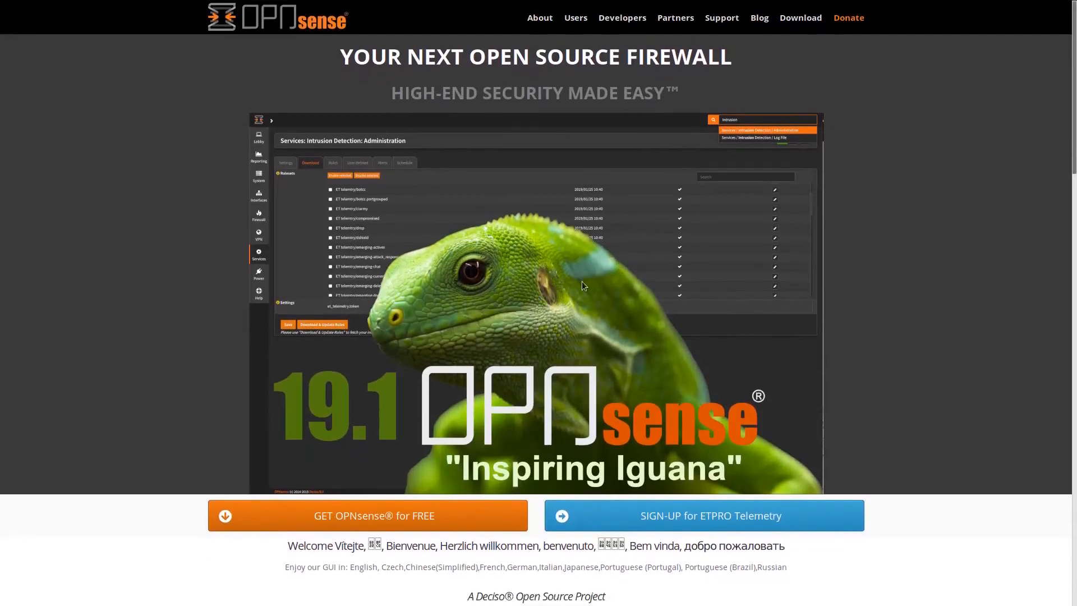
mouse_move(281, 390)
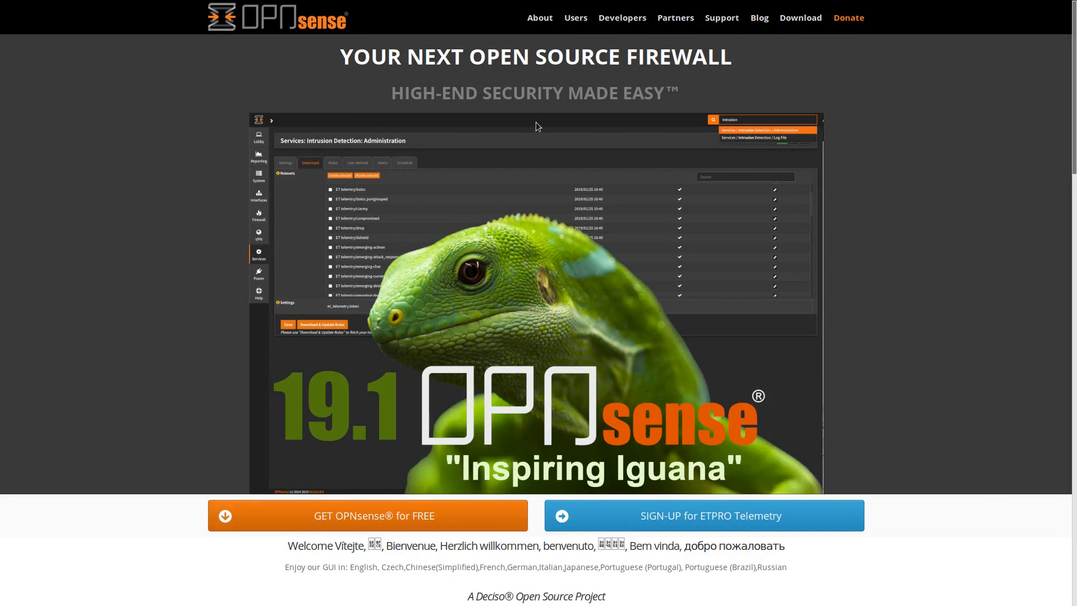
mouse_move(737, 279)
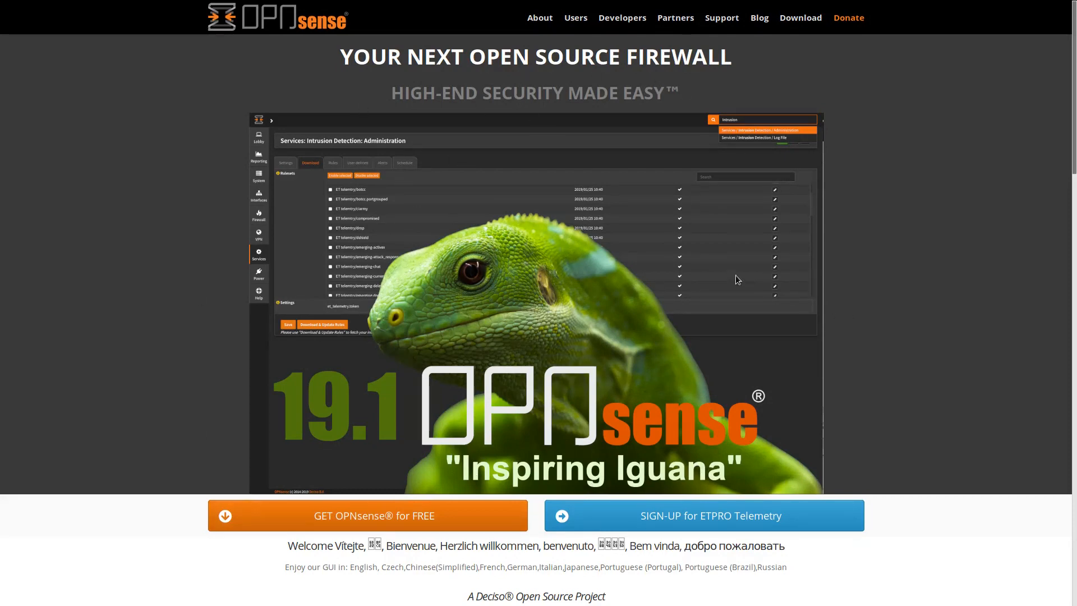
scroll("down", 3)
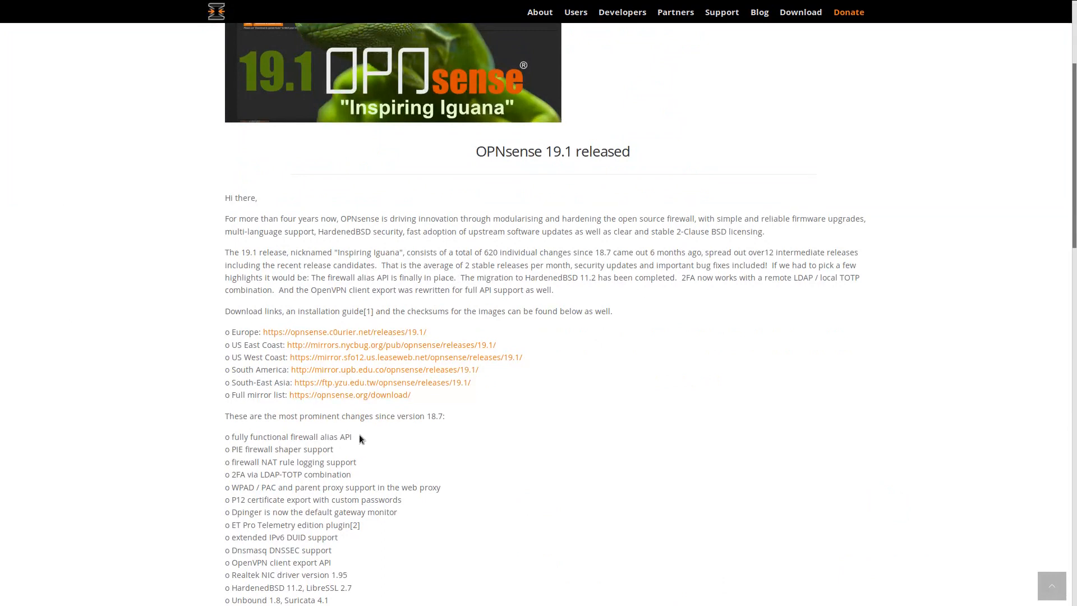
mouse_move(354, 441)
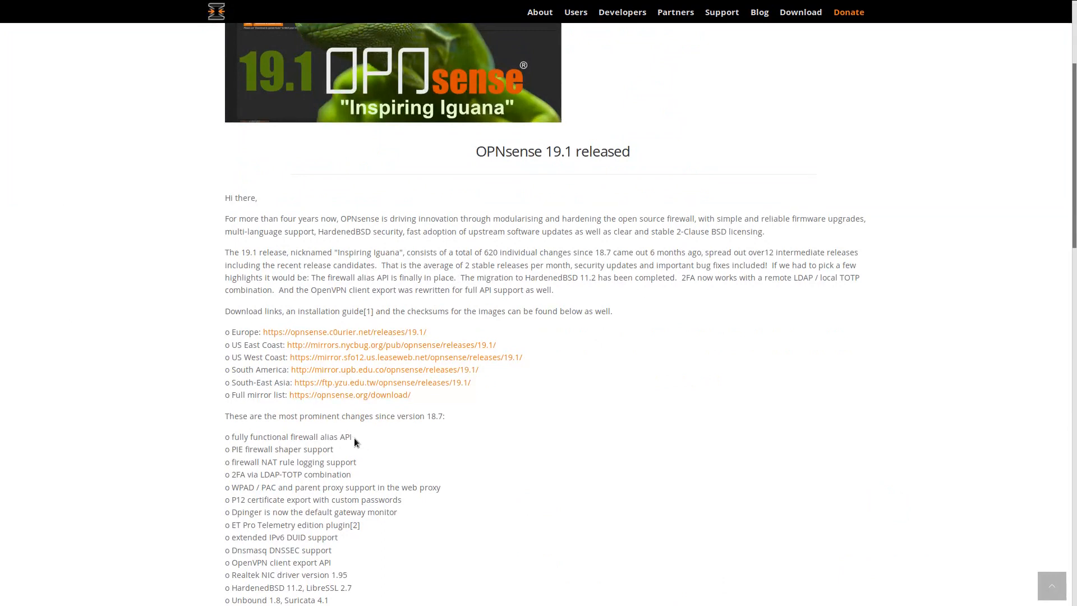
mouse_move(355, 456)
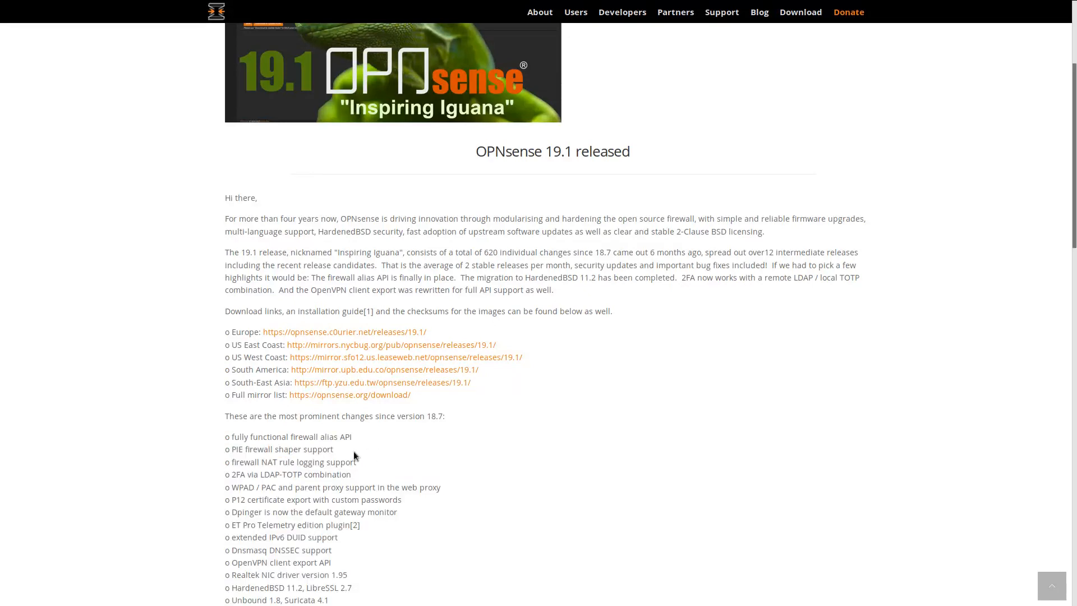
Scroll the 19.1 announcement until all prominent changes since 18.7 show
left_click_drag(226, 436, 354, 449)
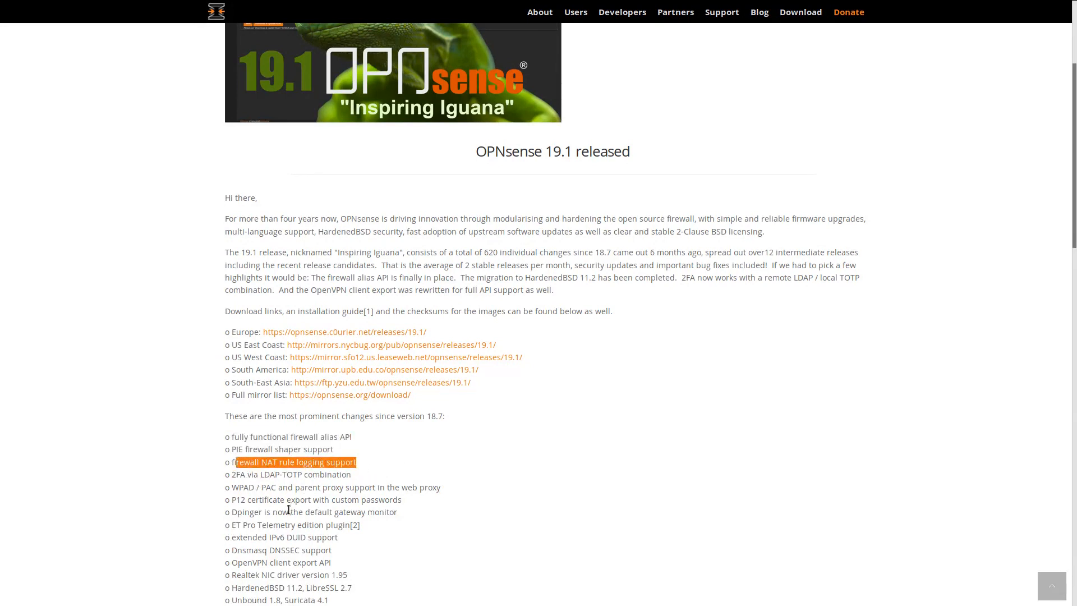
scroll("down", 3)
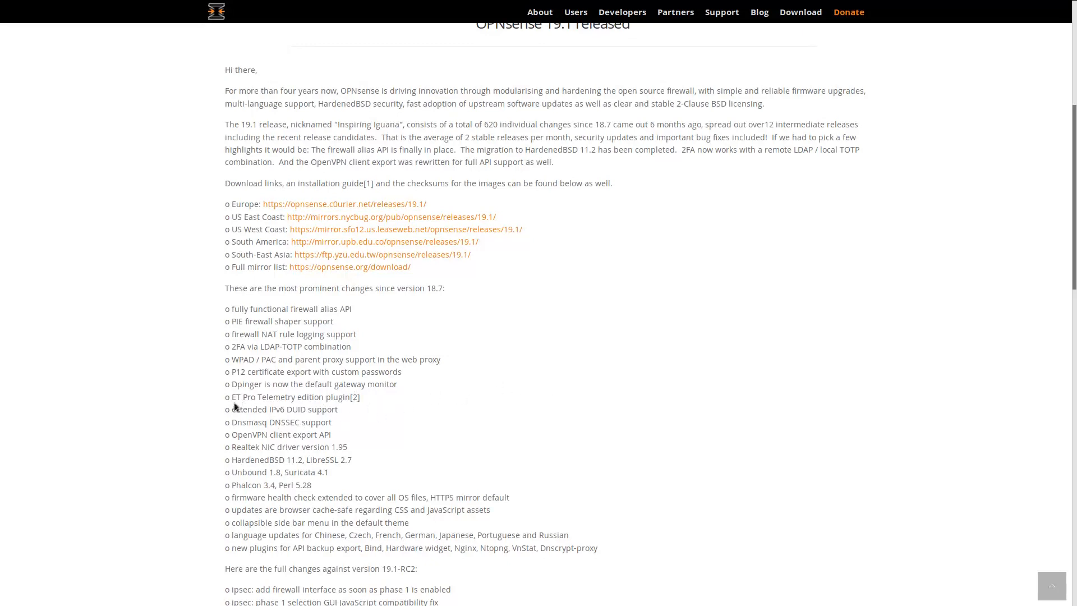
mouse_move(267, 424)
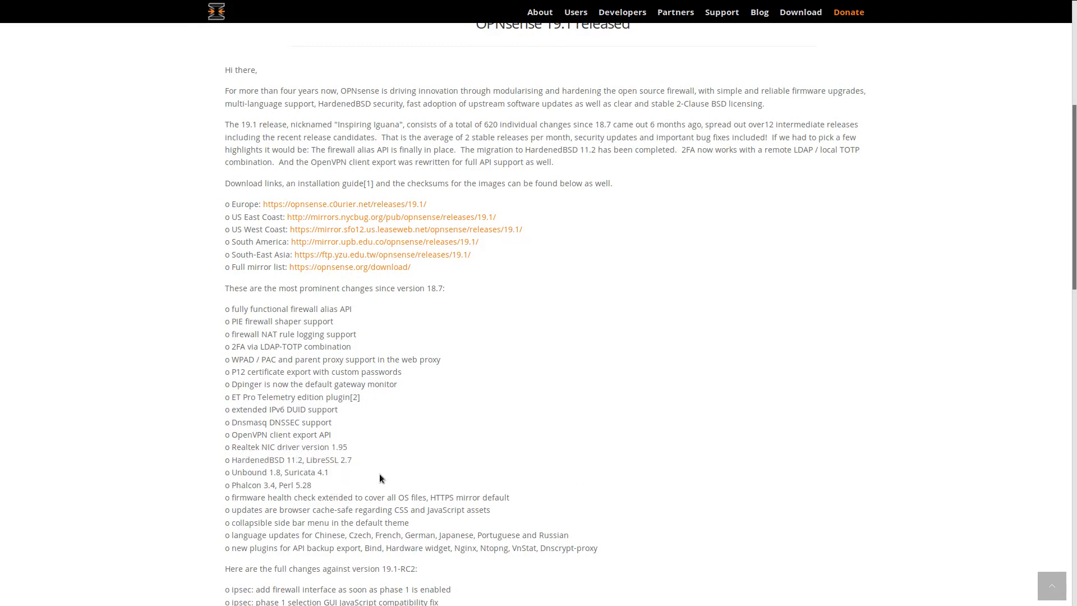
mouse_move(603, 430)
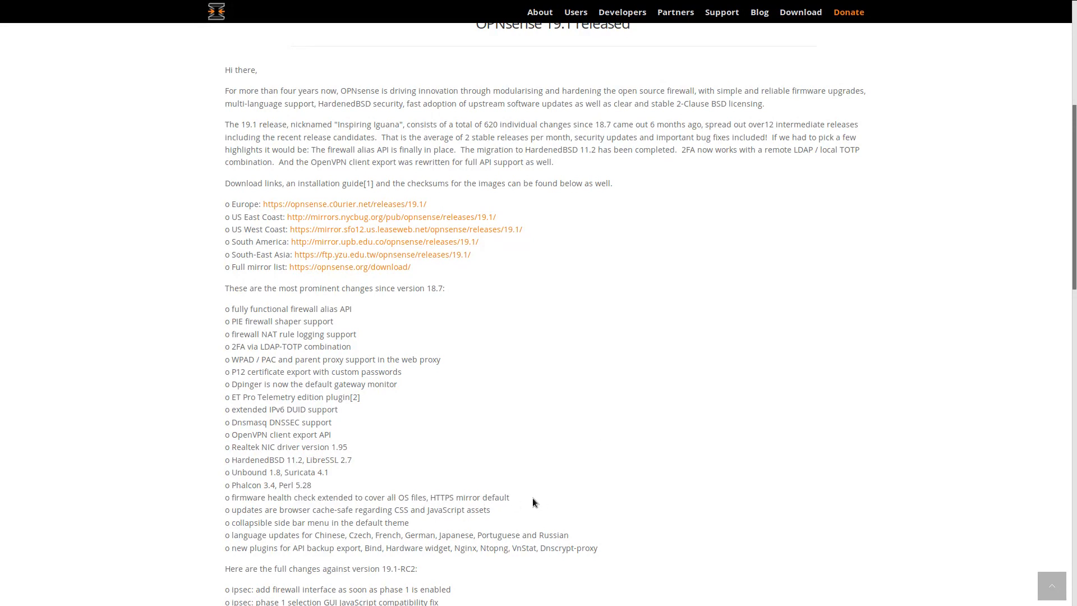
mouse_move(661, 498)
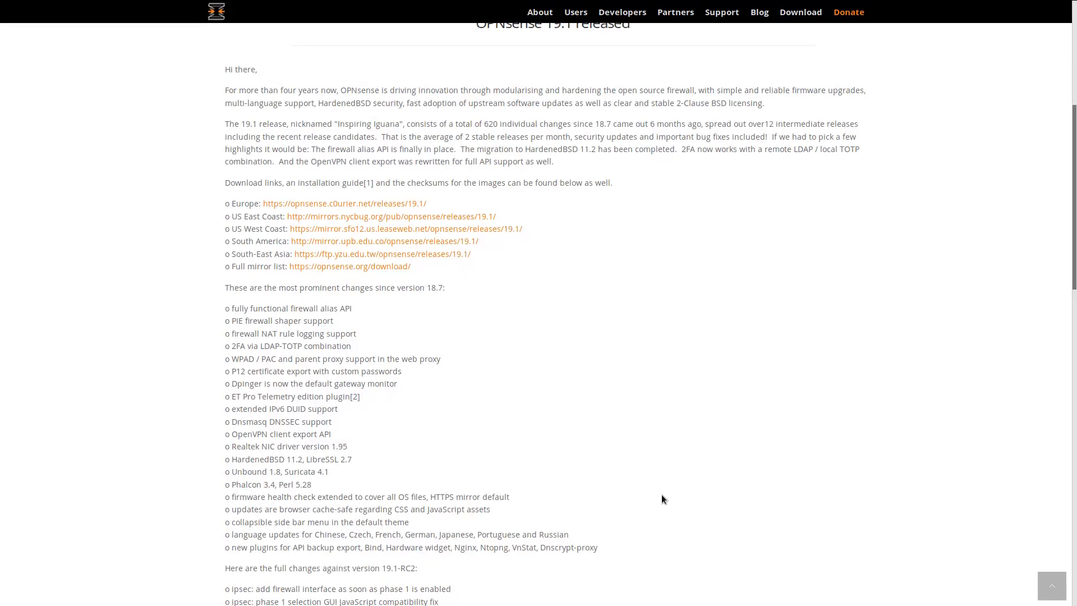
Scroll to the 19.1-RC2 change list and migration notes
scroll("down", 3)
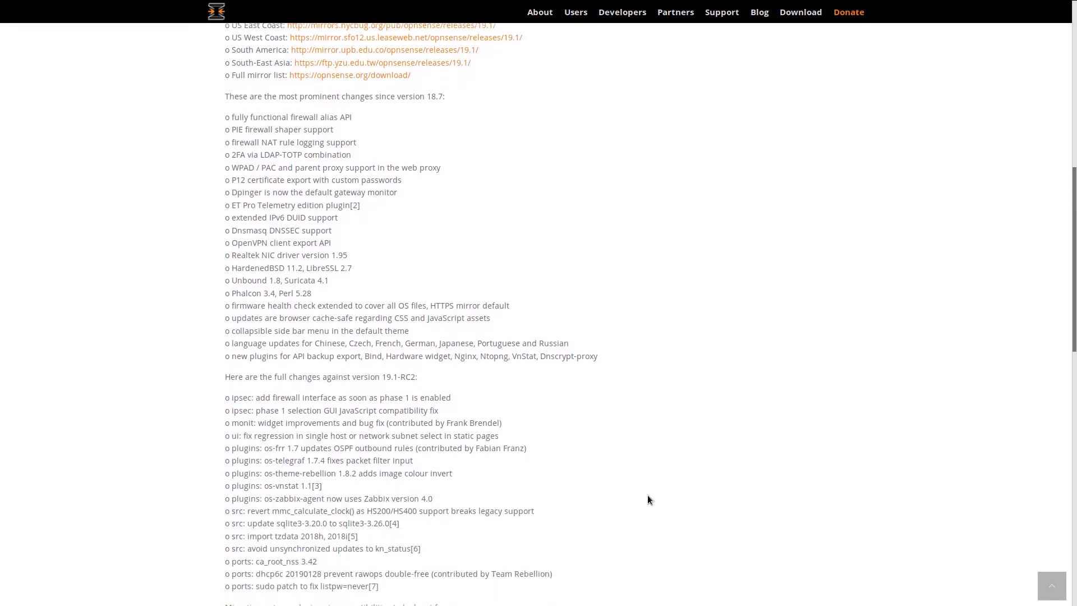
scroll("down", 3)
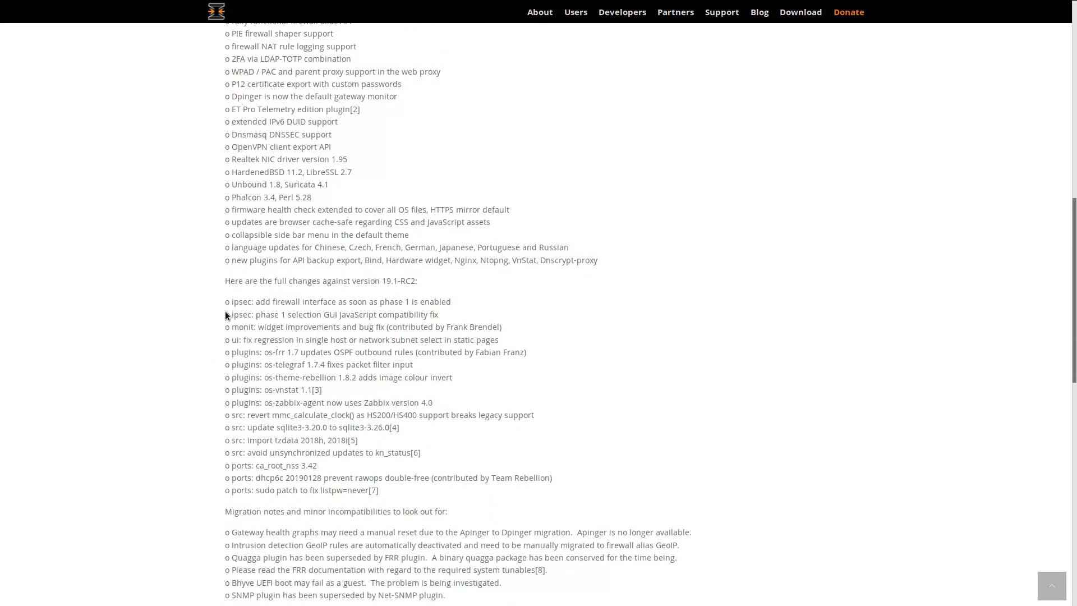
mouse_move(716, 410)
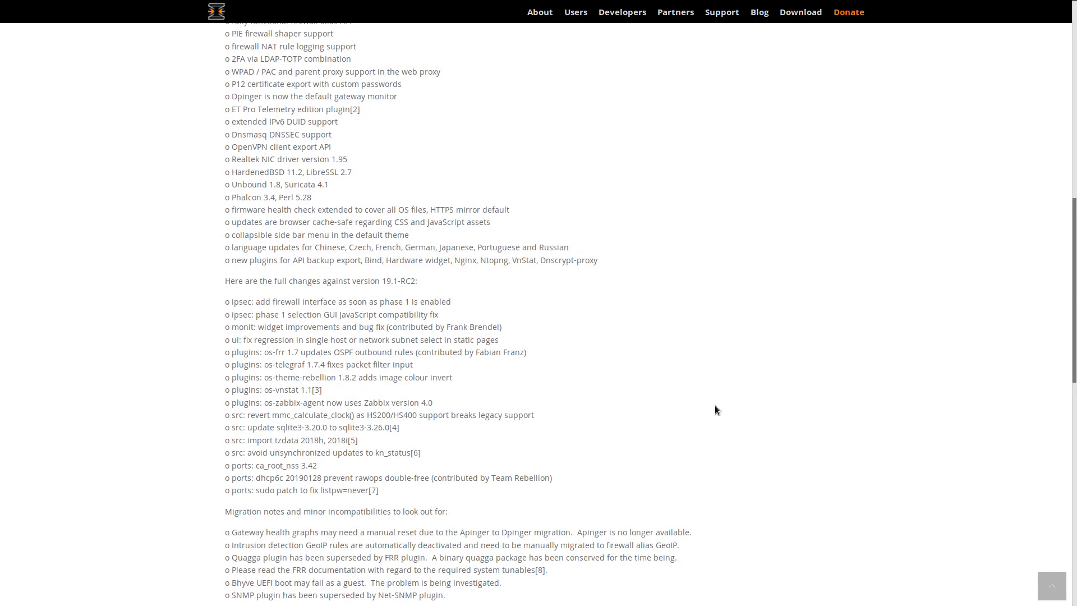
scroll("down", 3)
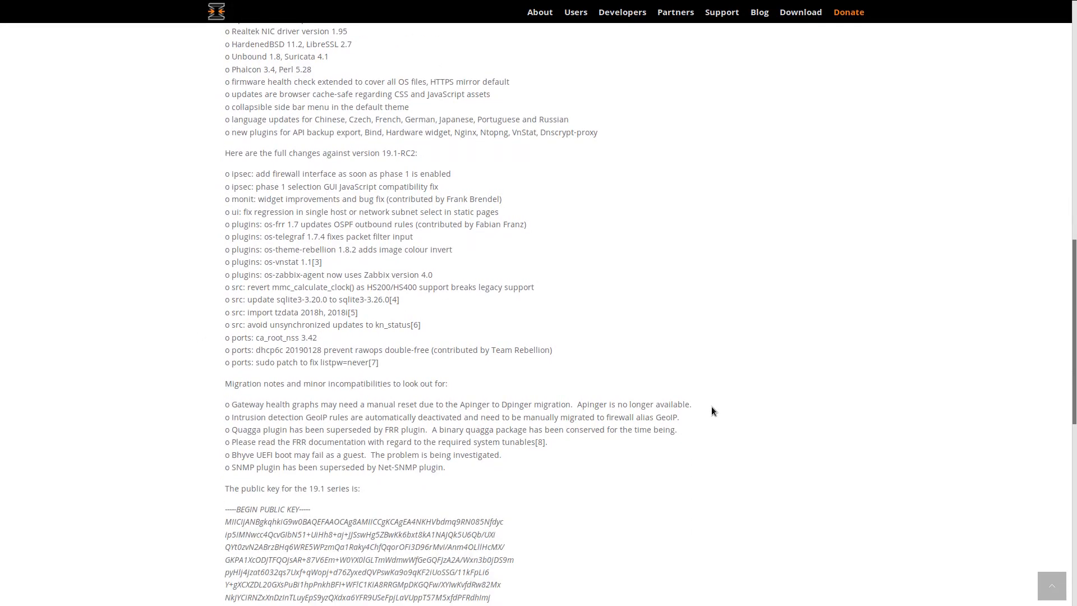
mouse_move(211, 403)
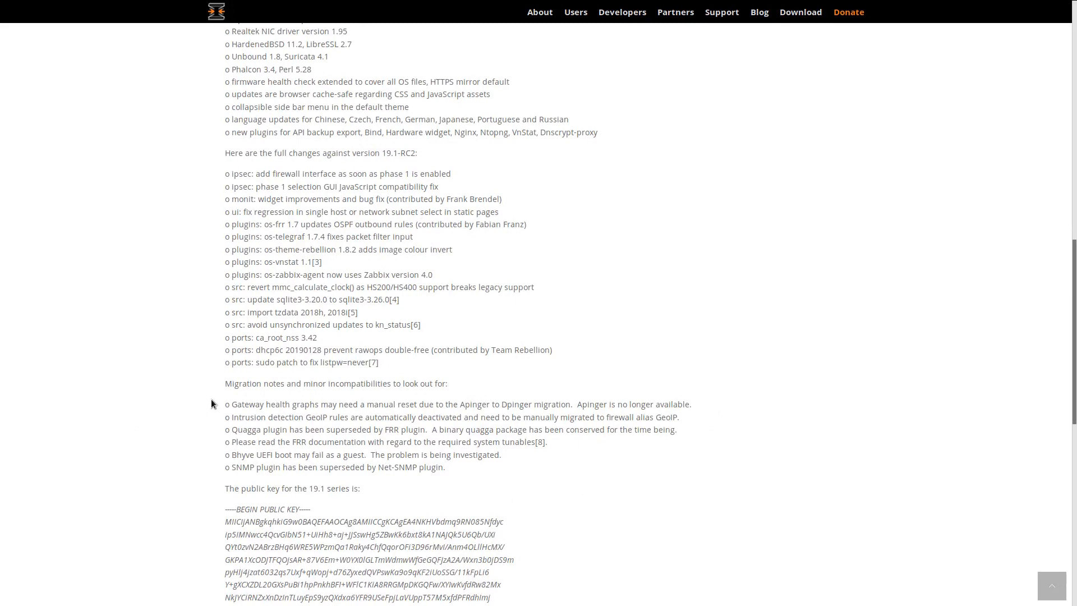
mouse_move(222, 409)
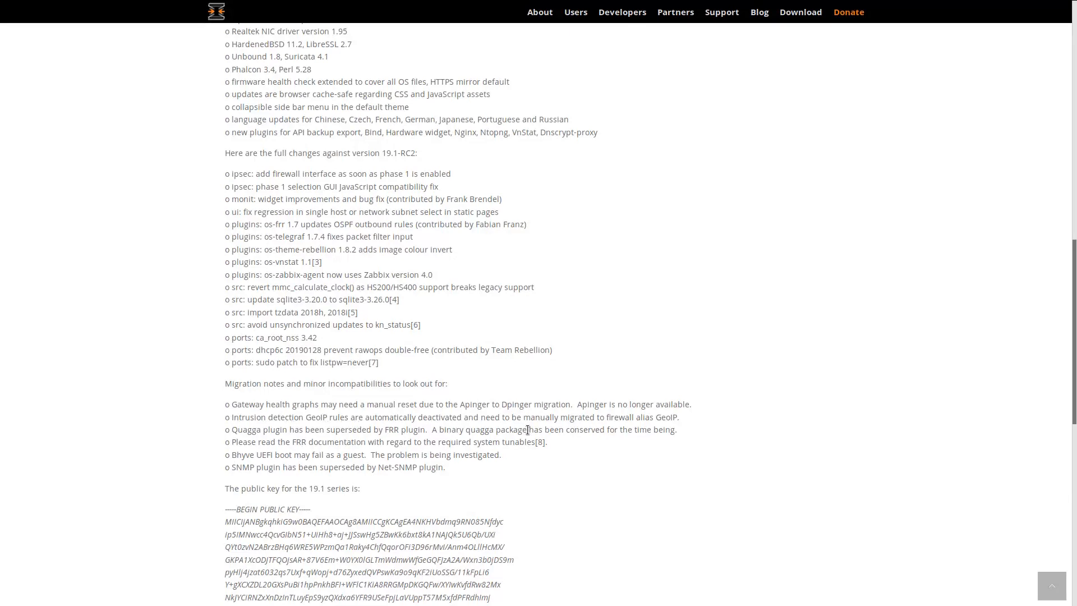
mouse_move(233, 454)
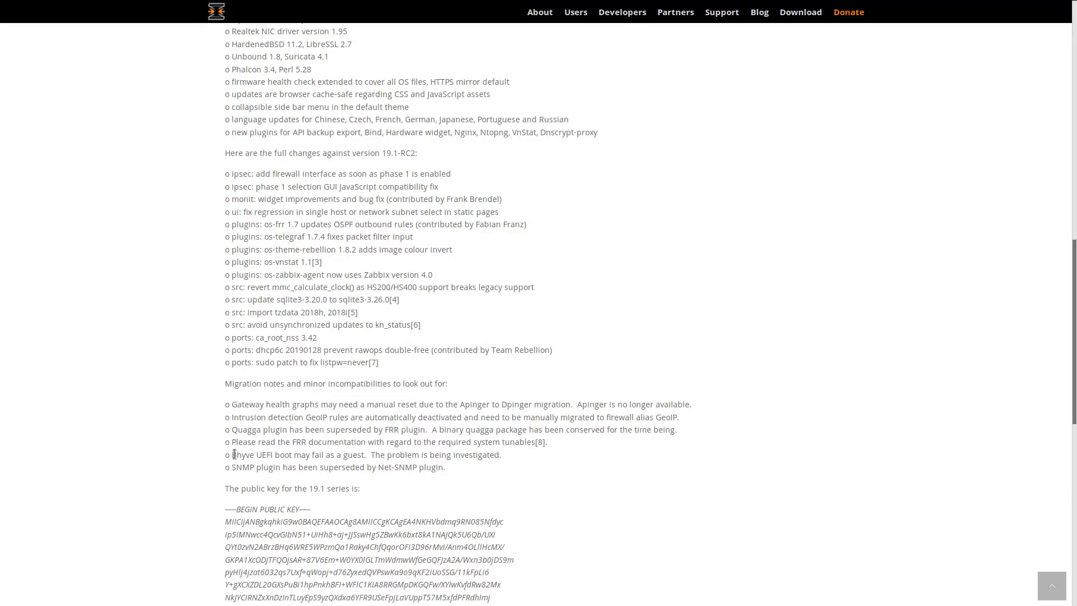
mouse_move(306, 432)
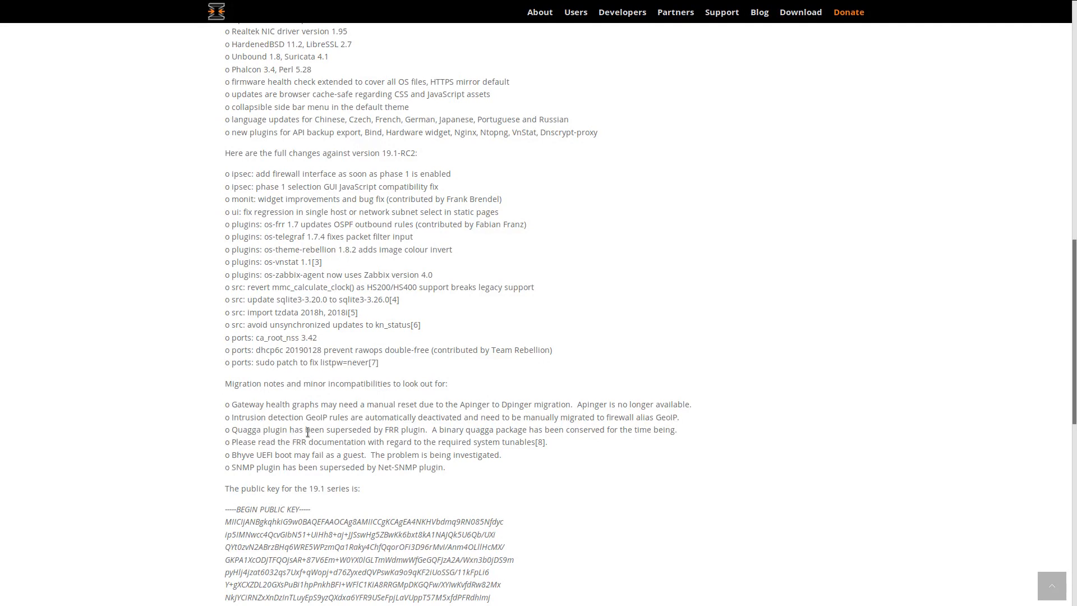
mouse_move(427, 459)
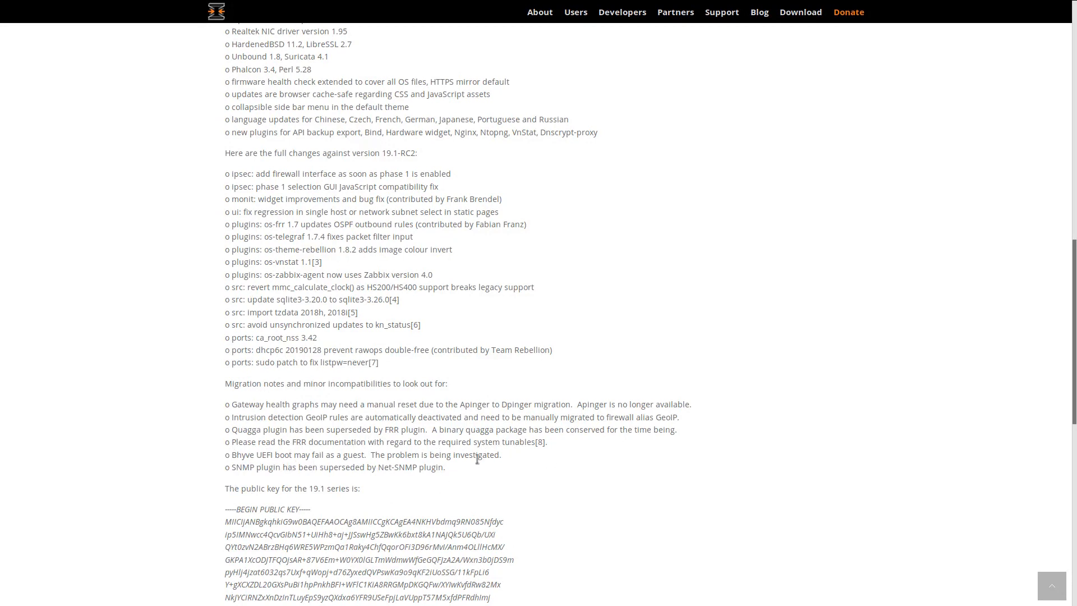
mouse_move(209, 477)
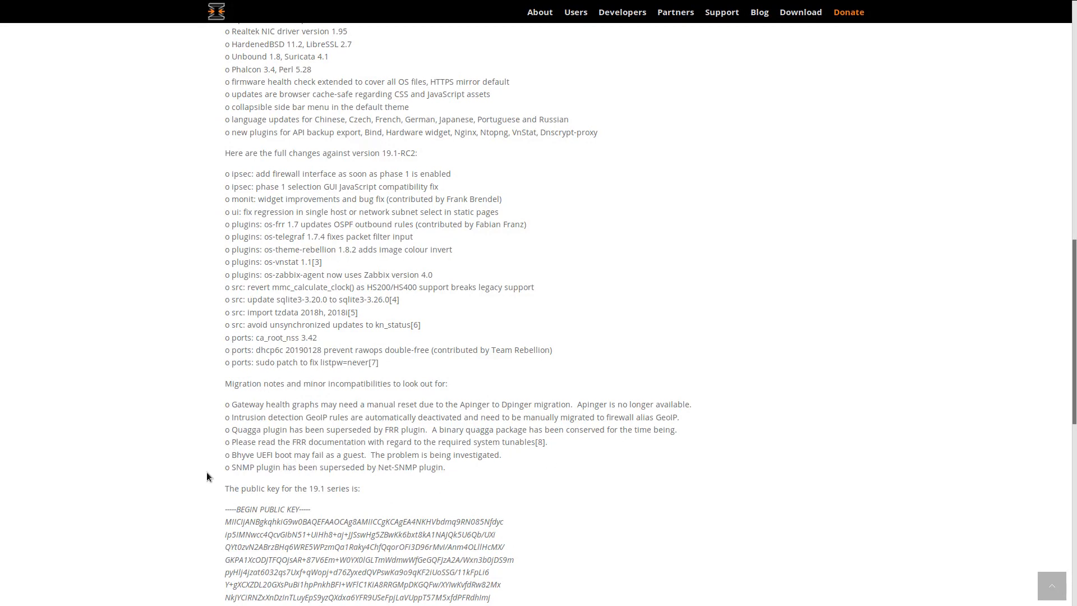
mouse_move(201, 461)
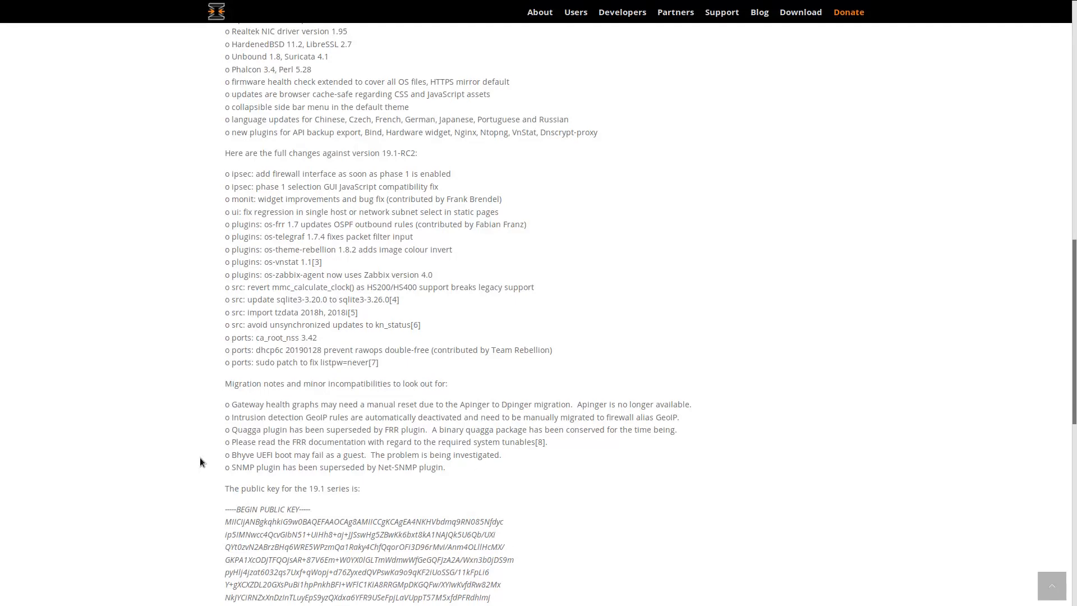
Scroll past the public key to the download checksums, then back to the top
scroll("down", 3)
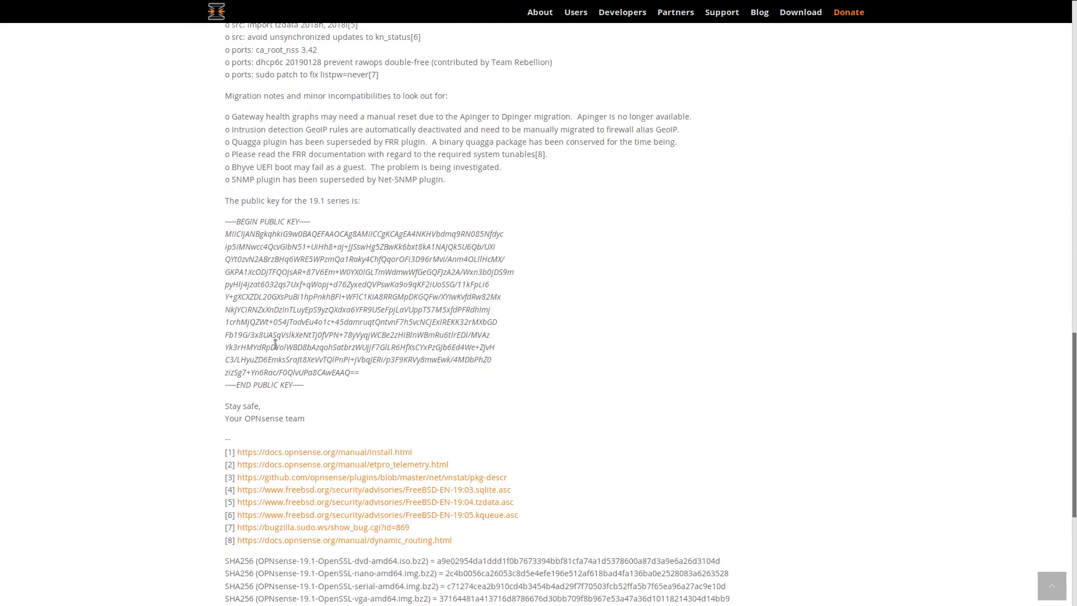
scroll("down", 3)
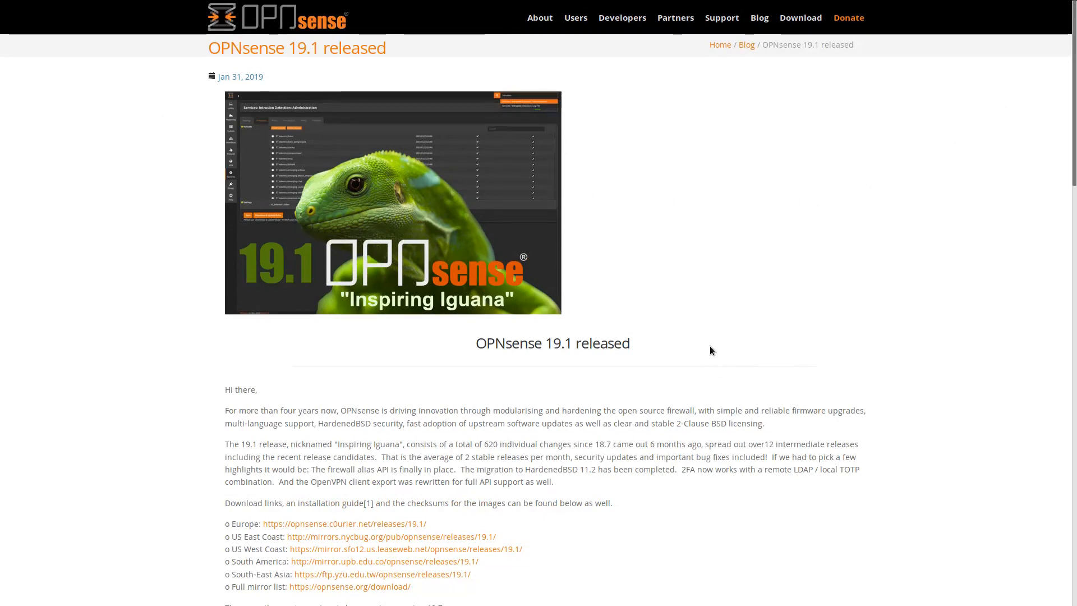
scroll("down", 3)
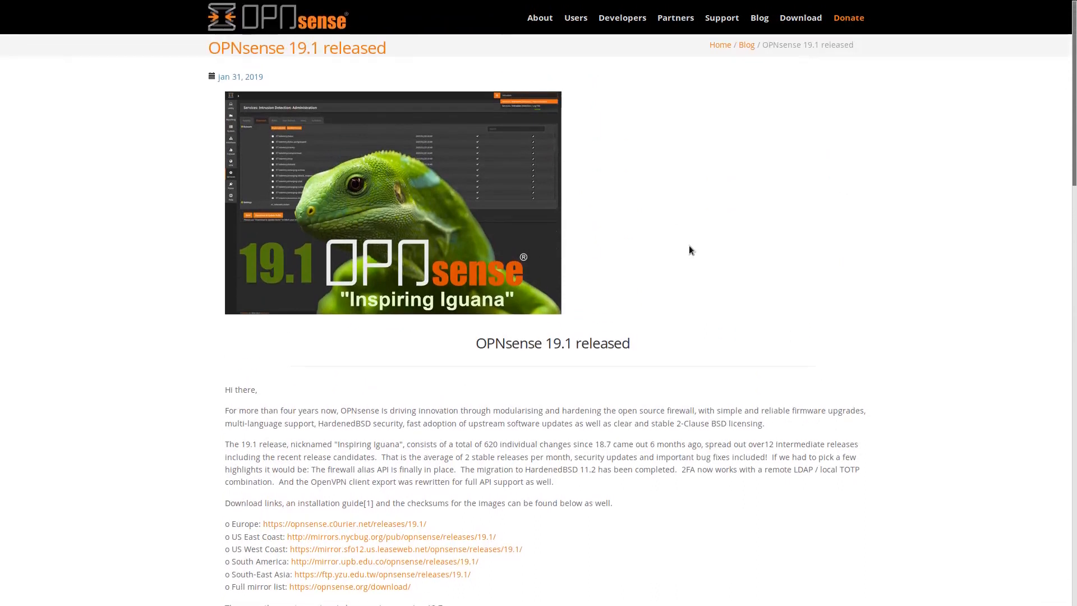
mouse_move(685, 275)
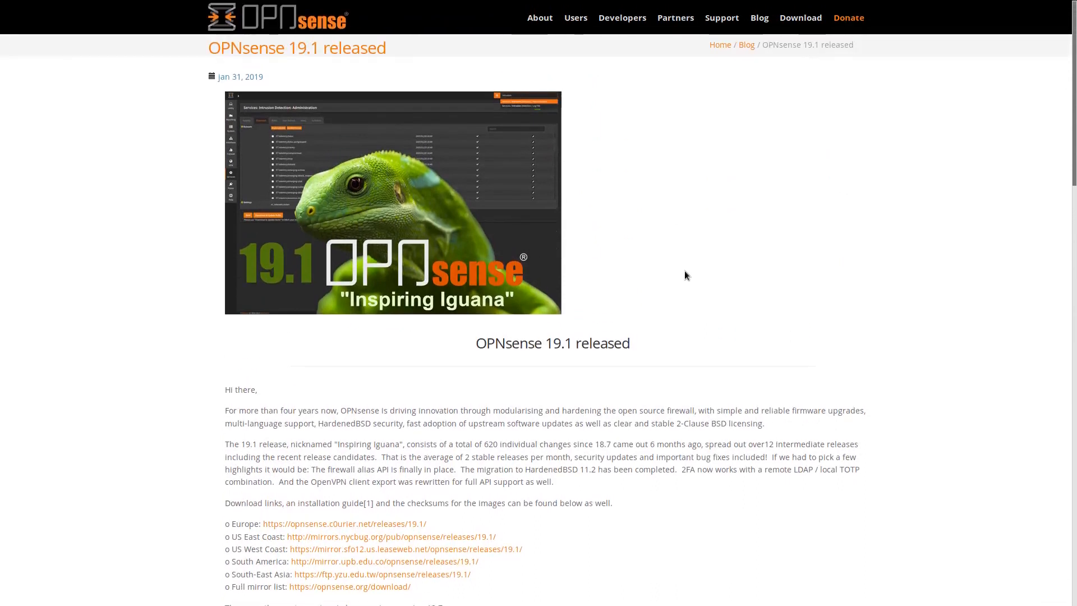
scroll("down", 3)
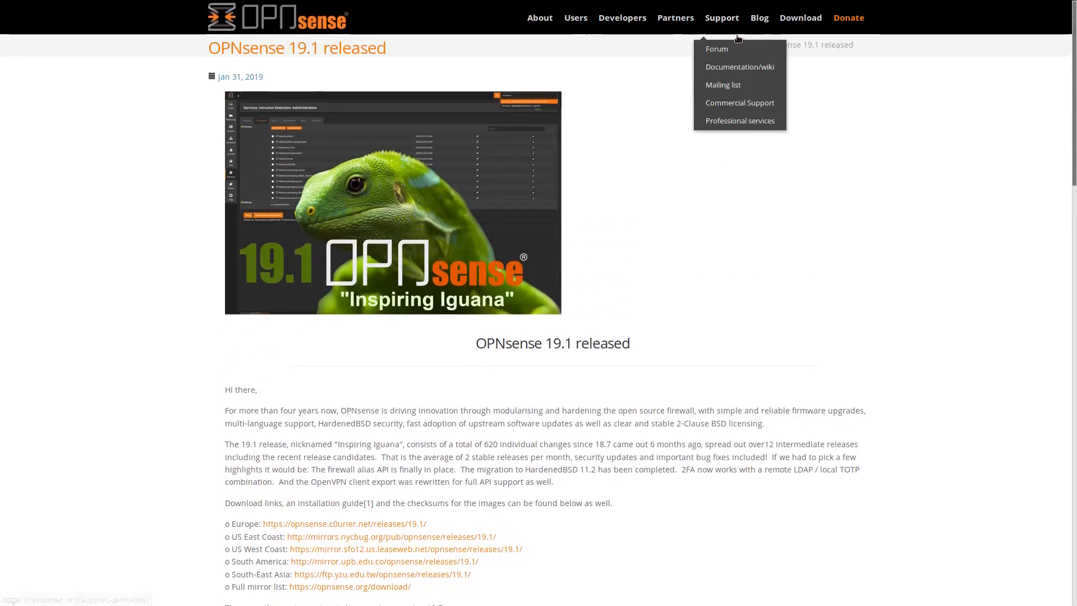
mouse_move(621, 18)
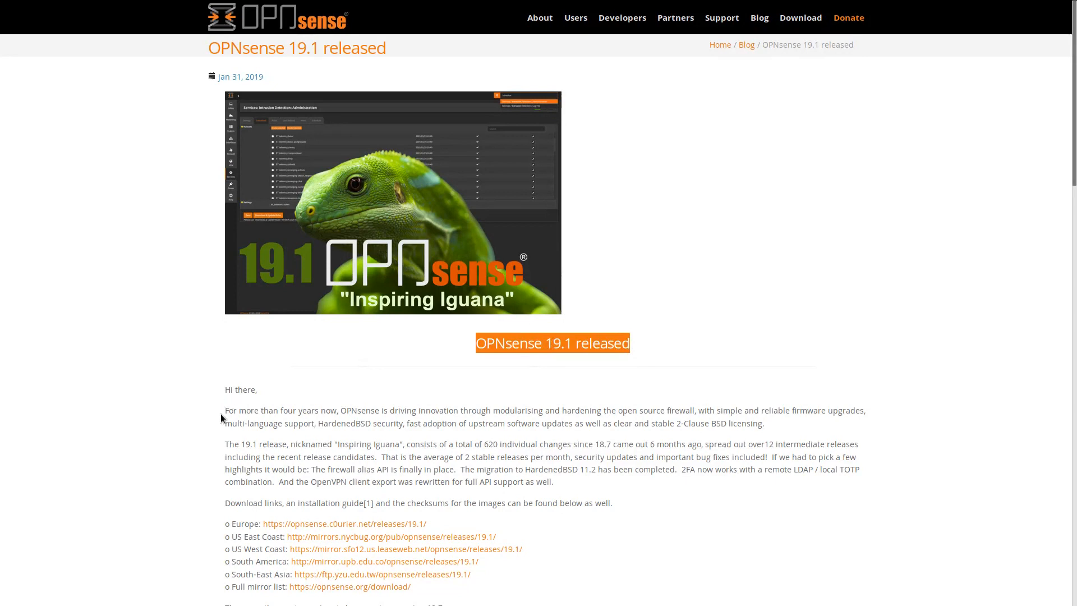
mouse_move(675, 18)
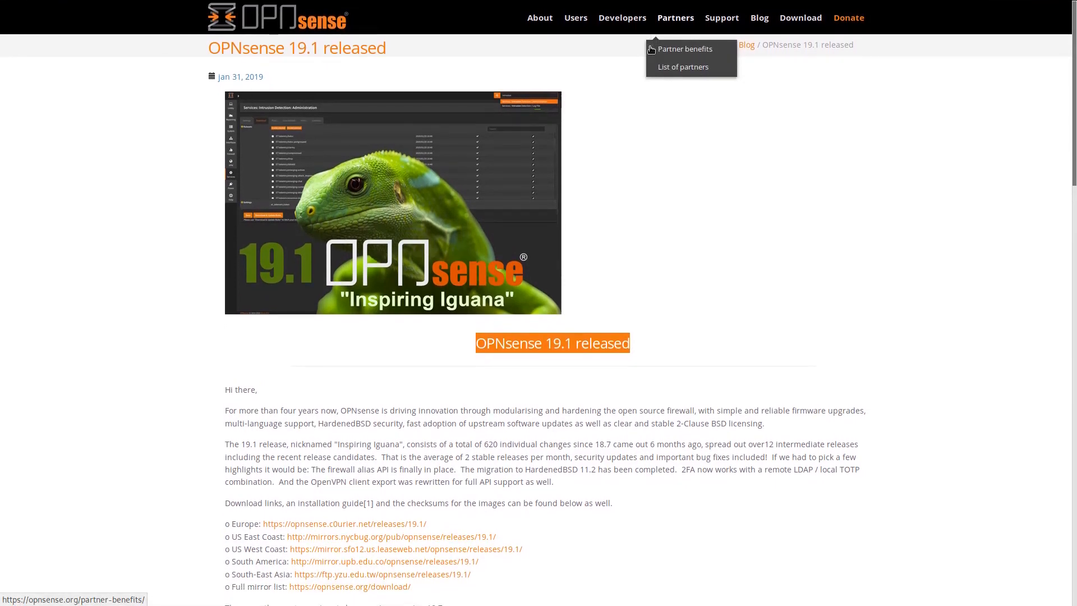